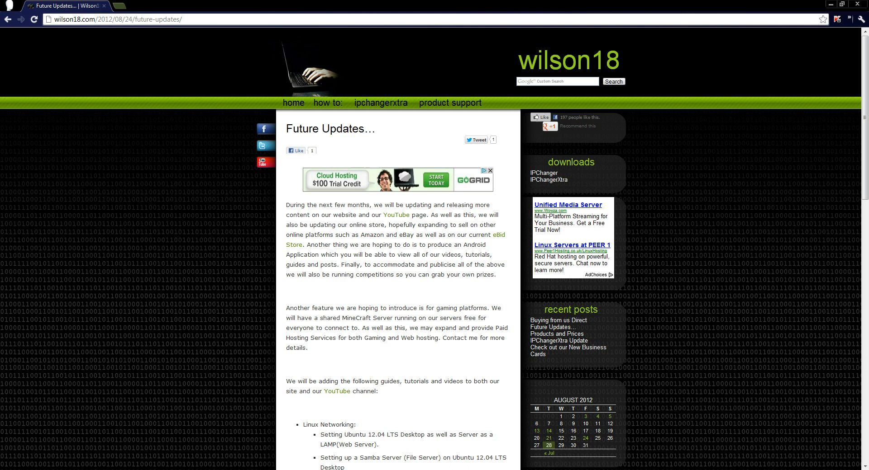
Step: Start a new search for 'usb uni' from the browser address bar
{"action": "left_click", "coordinate": [113, 19]}
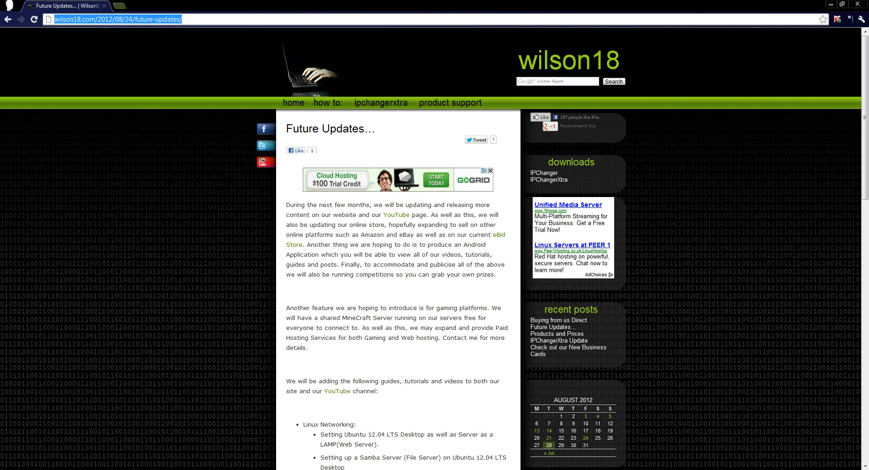
{"action": "type", "text": "usb uni"}
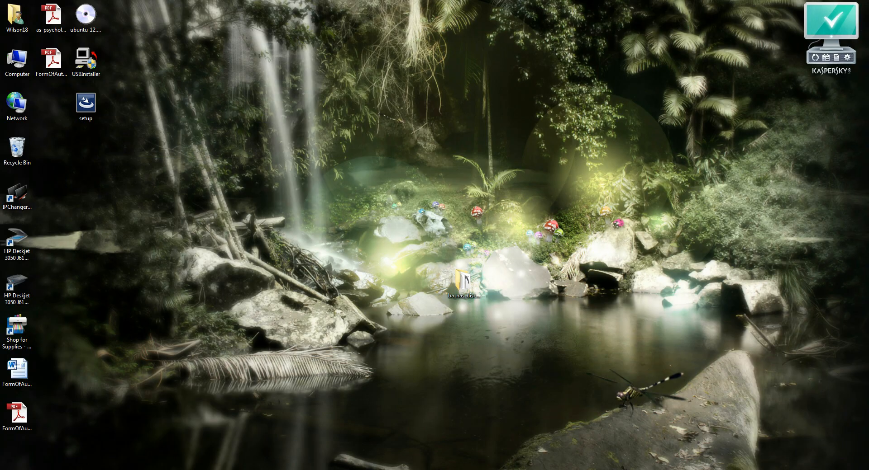
Step: Launch the USB installer, agree to its licence and browse the Linux distribution list
{"action": "double_click", "coordinate": [85, 57]}
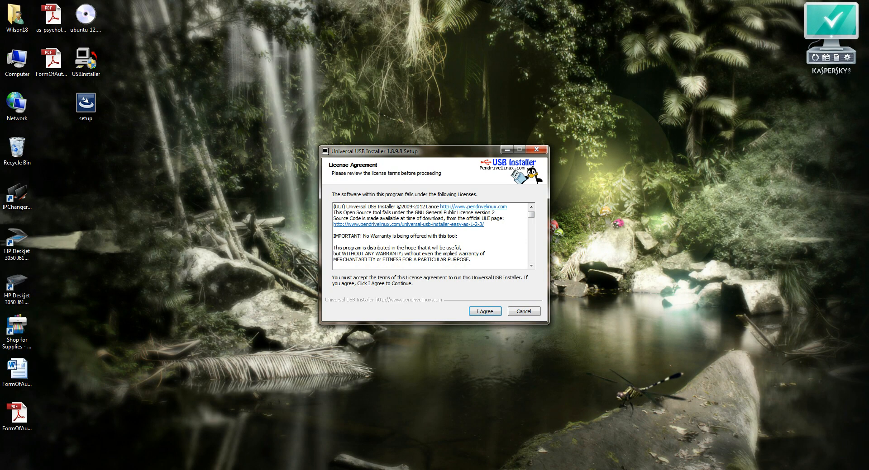
{"action": "left_click", "coordinate": [484, 311]}
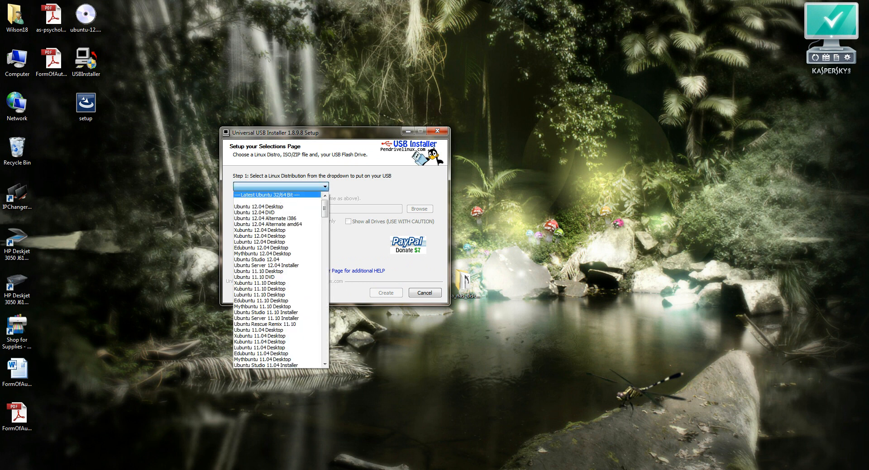
{"action": "left_click", "coordinate": [259, 207]}
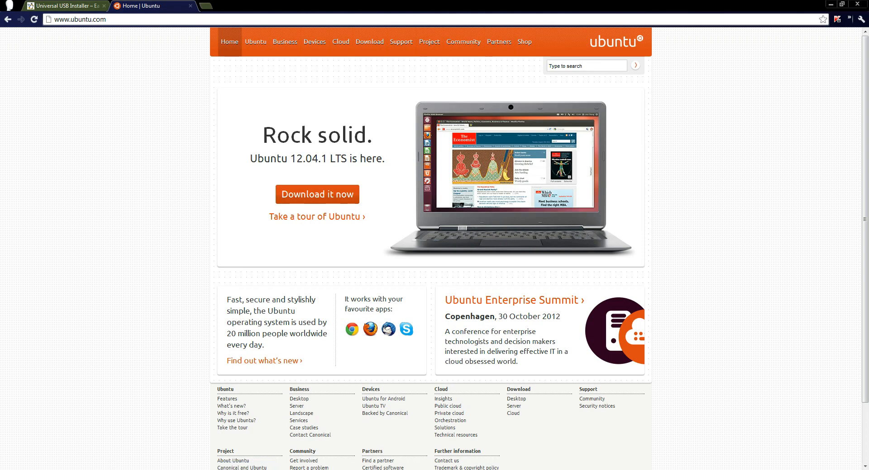
{"action": "mouse_move", "coordinate": [369, 41]}
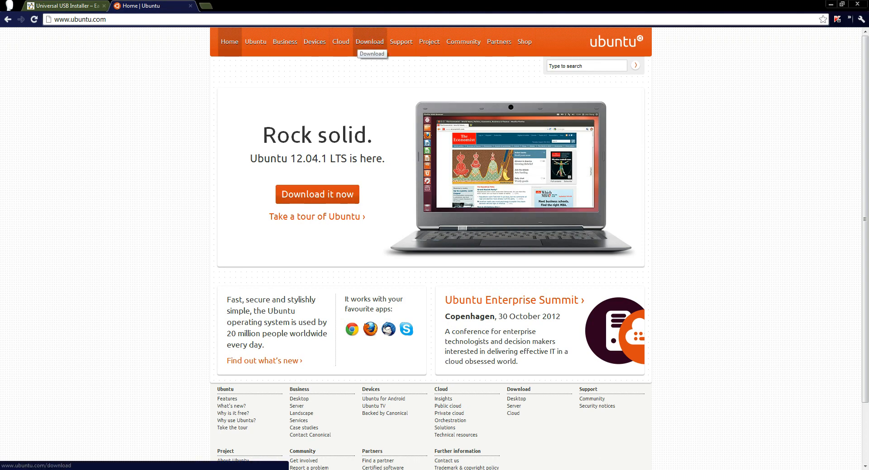
Step: Go from ubuntu.com's Download section to the Ubuntu Desktop 12.04 LTS page
{"action": "left_click", "coordinate": [369, 41]}
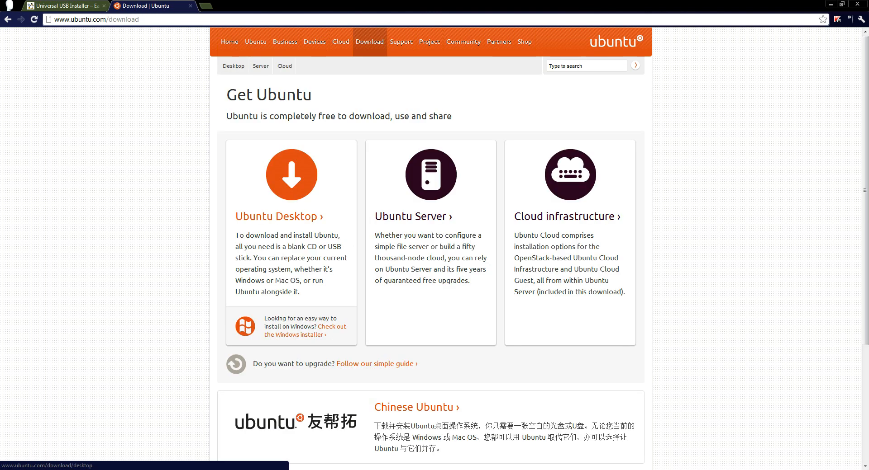
{"action": "left_click", "coordinate": [277, 216]}
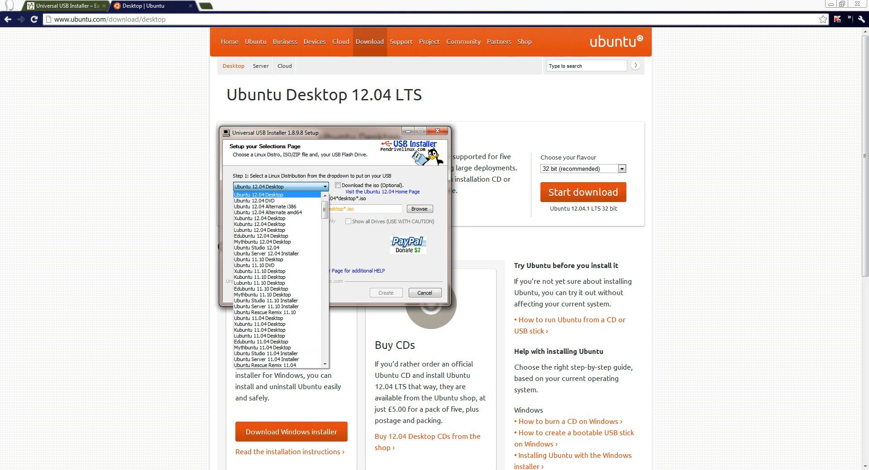
Step: Choose Ubuntu 12.04 Desktop and load the ubuntu-12.04-desktop-i386.iso file
{"action": "left_click", "coordinate": [274, 194]}
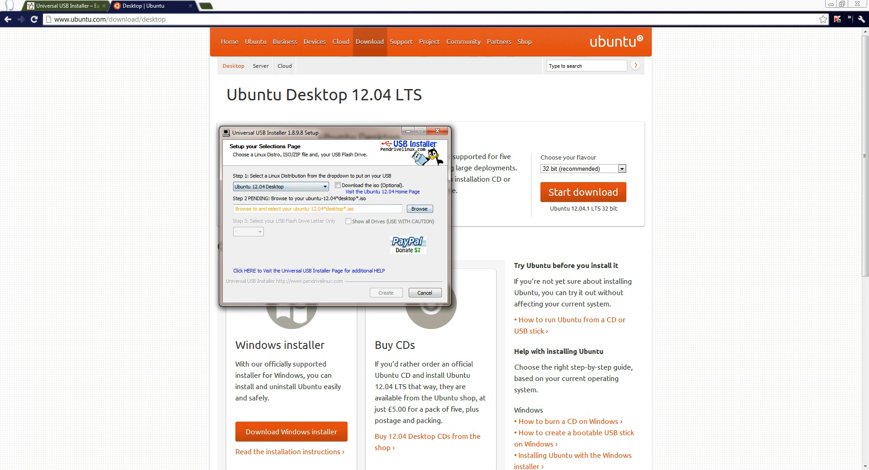
{"action": "left_click", "coordinate": [420, 209]}
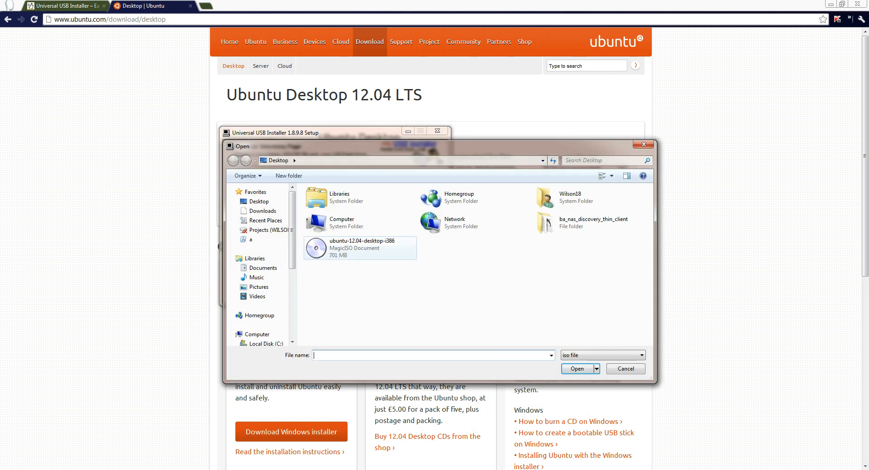
{"action": "left_click", "coordinate": [360, 249]}
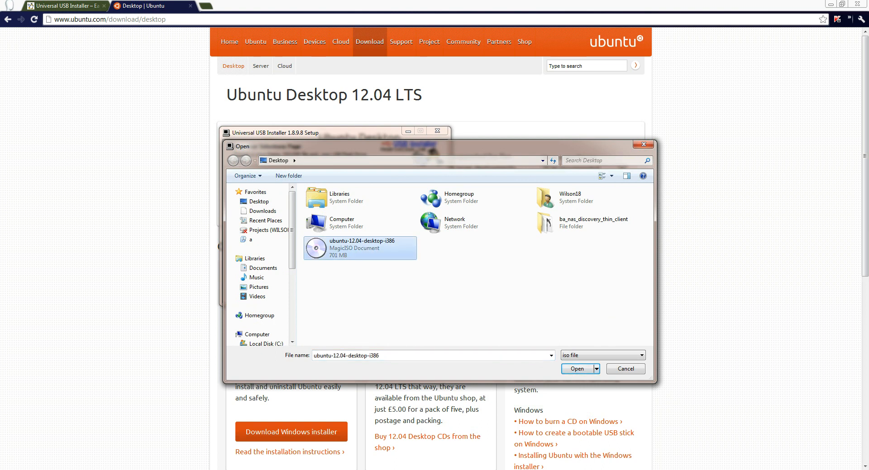
{"action": "left_click", "coordinate": [576, 369]}
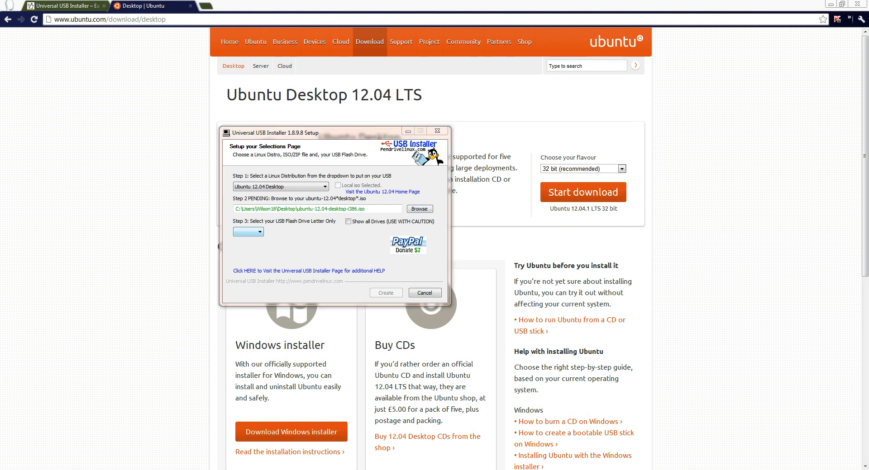
Step: Target flash drive I: and have it formatted as FAT32 first
{"action": "left_click", "coordinate": [248, 232]}
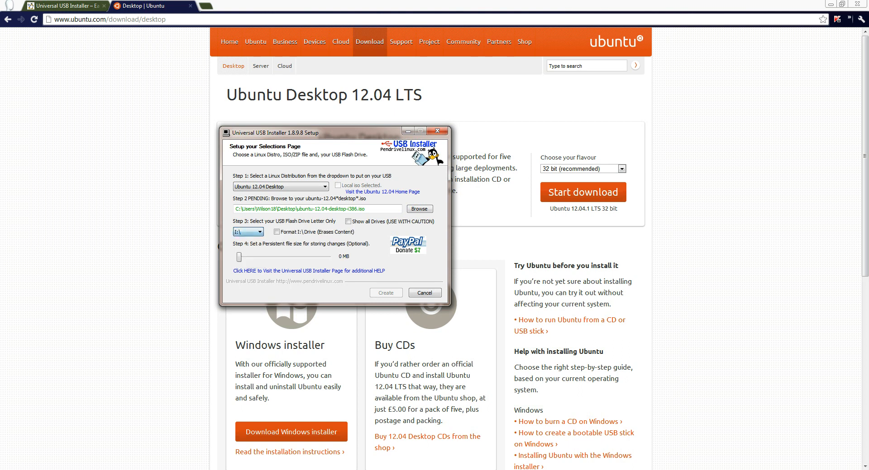
{"action": "left_click", "coordinate": [276, 231]}
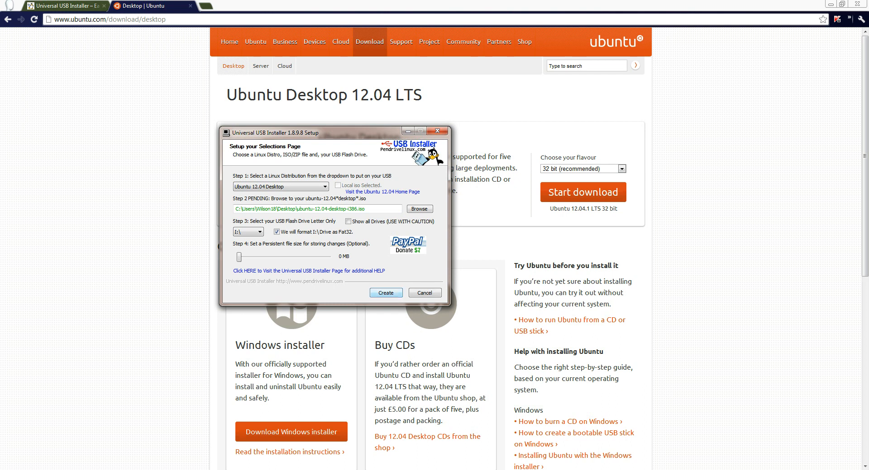
Step: Create the bootable drive, confirming the format and install onto I:
{"action": "left_click", "coordinate": [386, 293]}
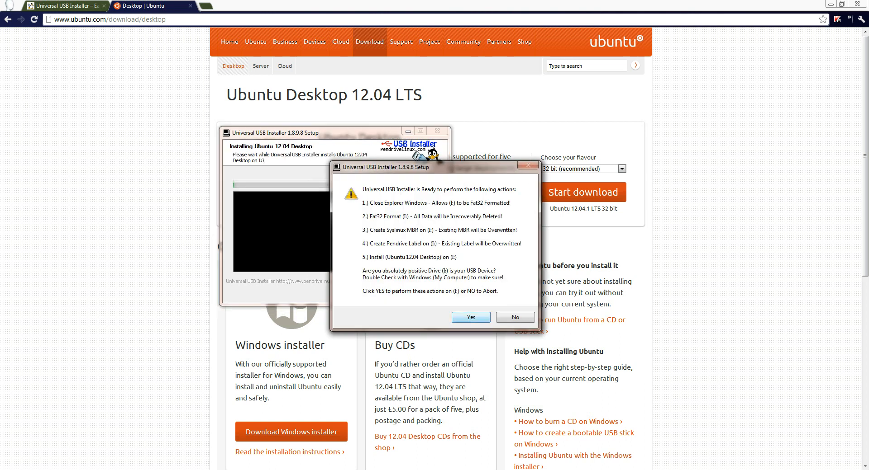
{"action": "left_click", "coordinate": [470, 317]}
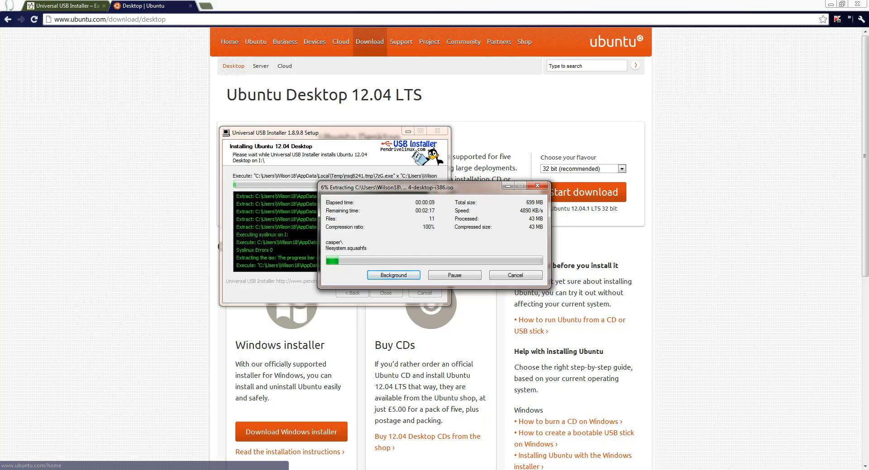
Step: Load wilson18.com in a new tab and scroll down to its Future Updates post
{"action": "left_click", "coordinate": [297, 6]}
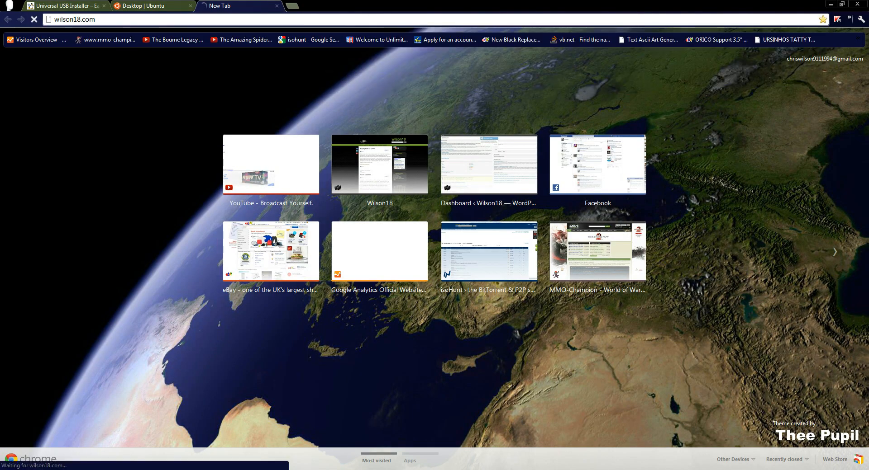
{"action": "left_click", "coordinate": [379, 165]}
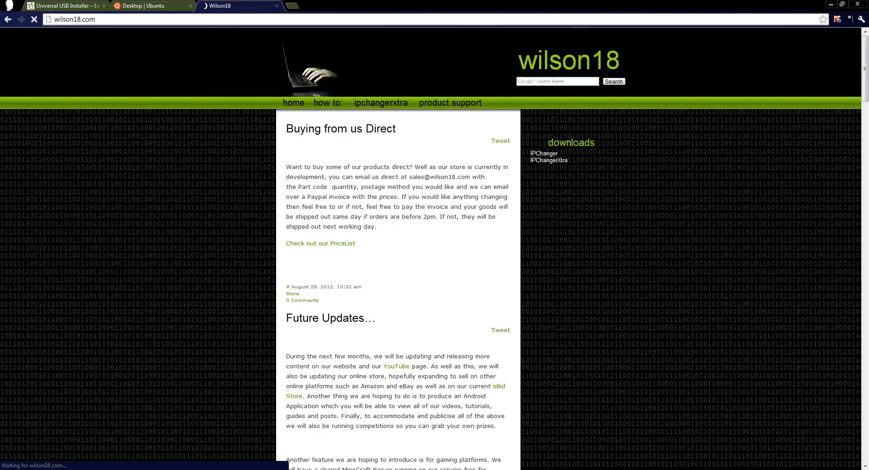
{"action": "scroll", "scroll_direction": "down", "scroll_amount": 3}
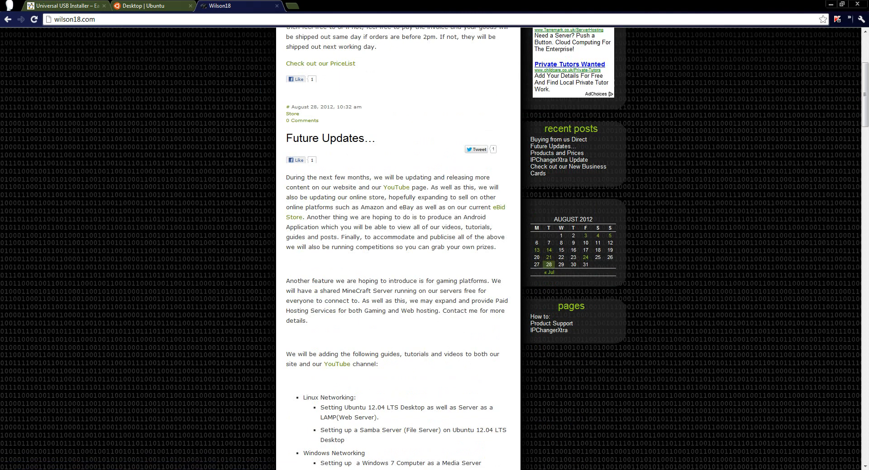